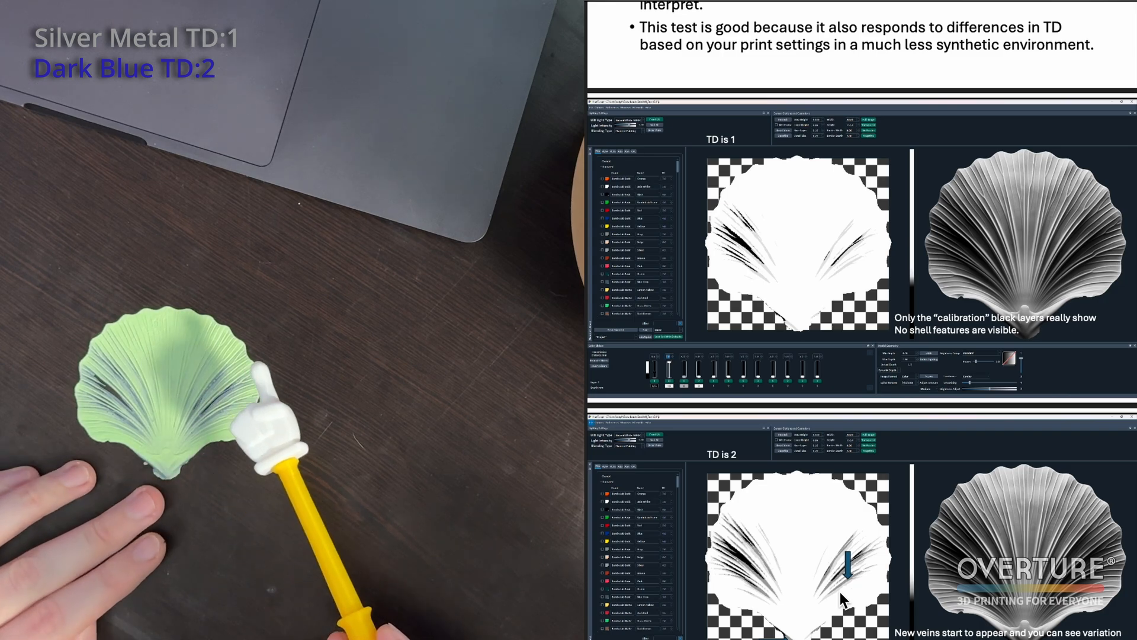
scroll(down, 3)
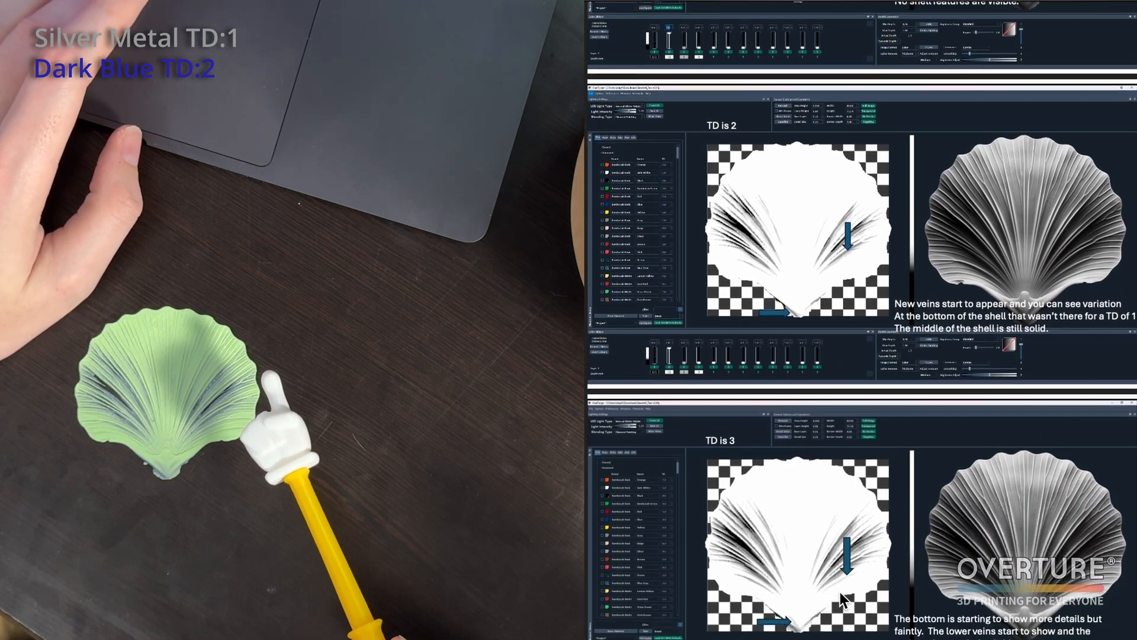
scroll(down, 3)
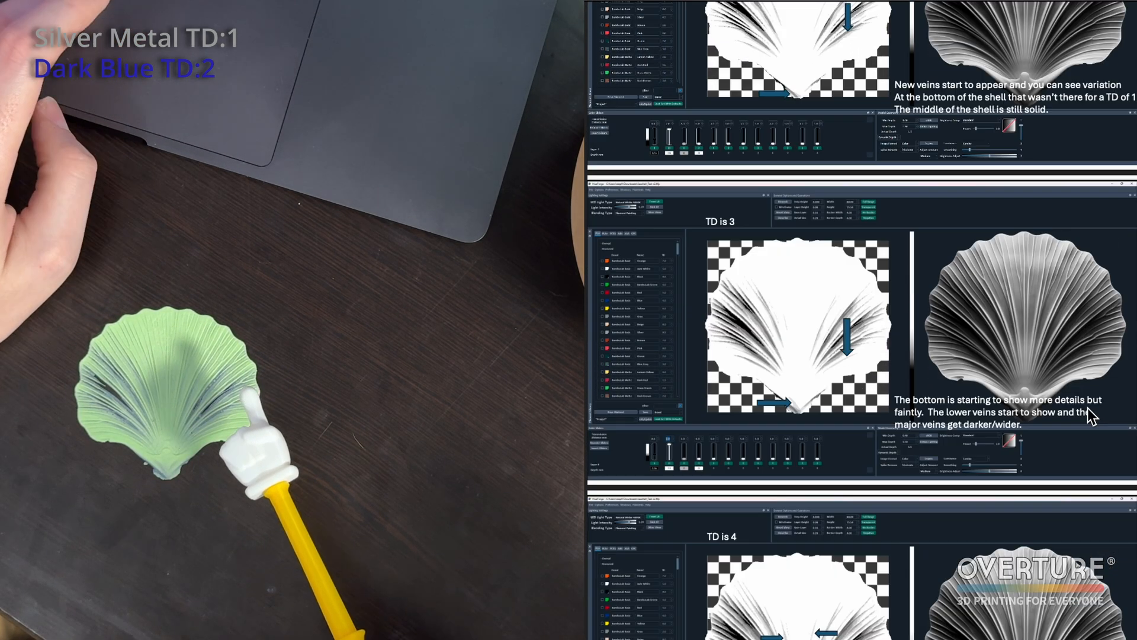